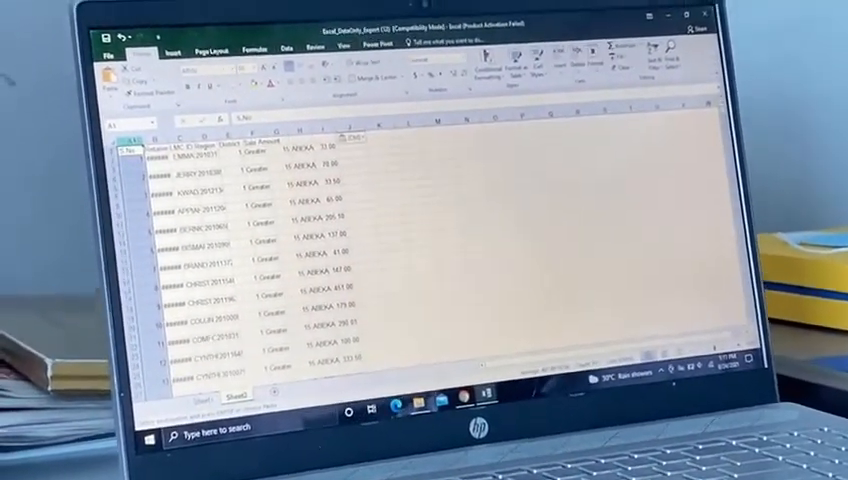
- Open the Go To dialog over the retailer sales sheet with Ctrl+G
key("ctrl+g")
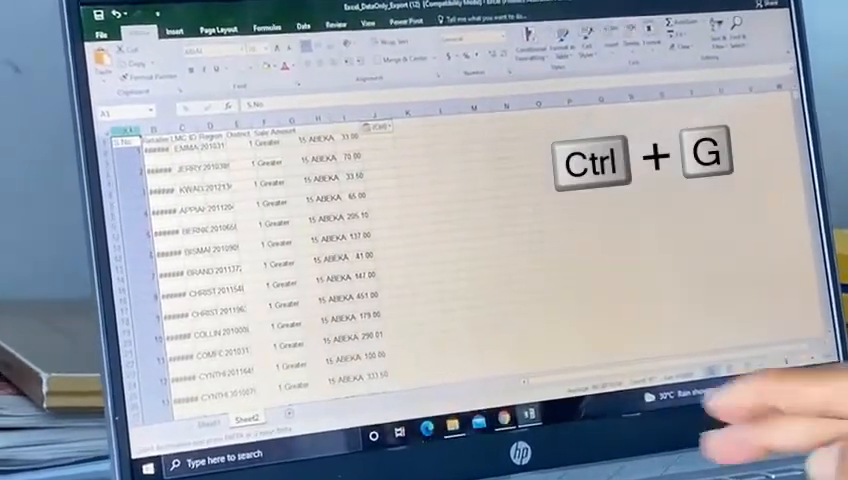
key("ctrl+g")
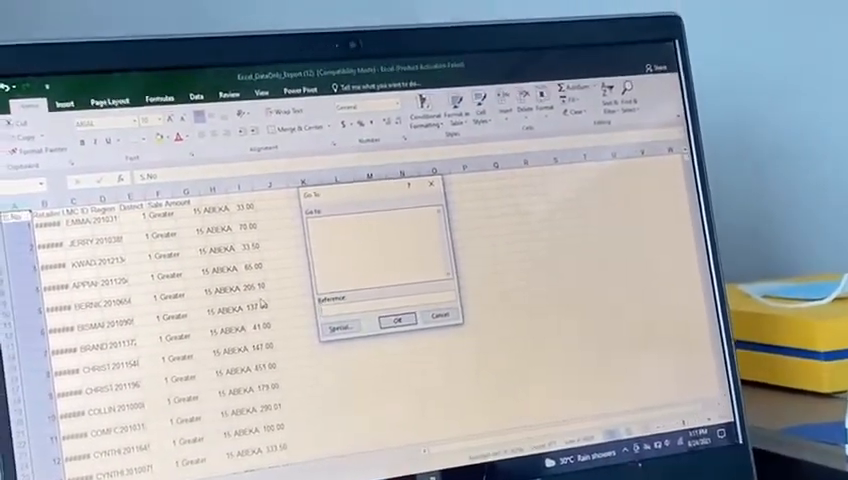
- Use Go To Special with the Blanks option to select all empty table cells
left_click(339, 328)
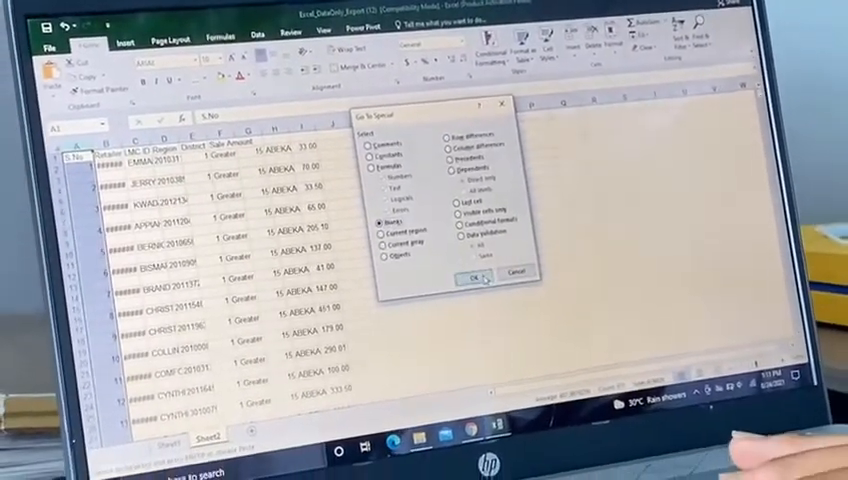
left_click(468, 277)
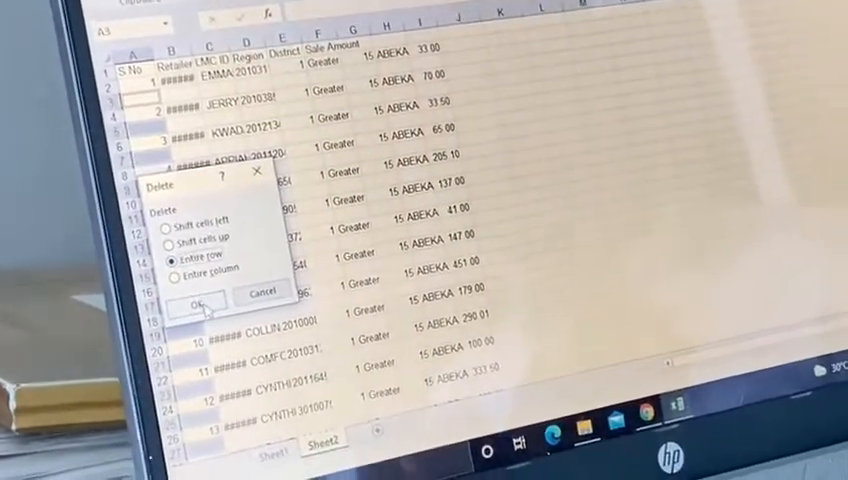
- Delete the entire rows containing the selected blank cells
left_click(196, 304)
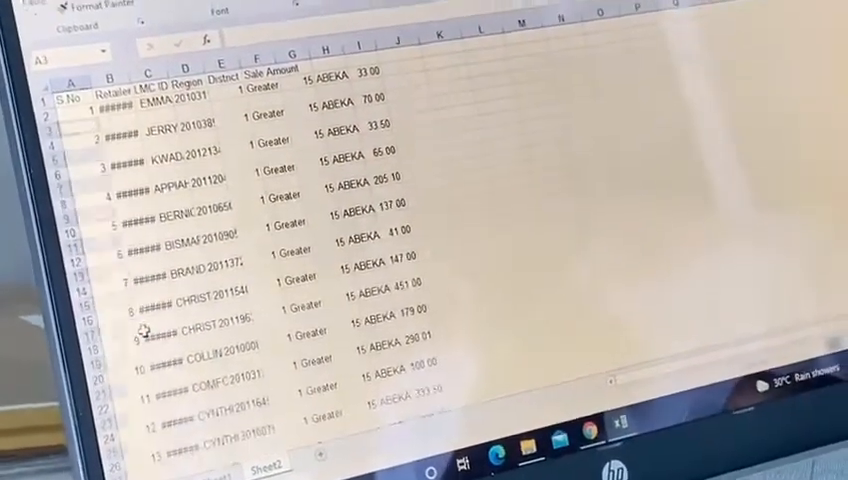